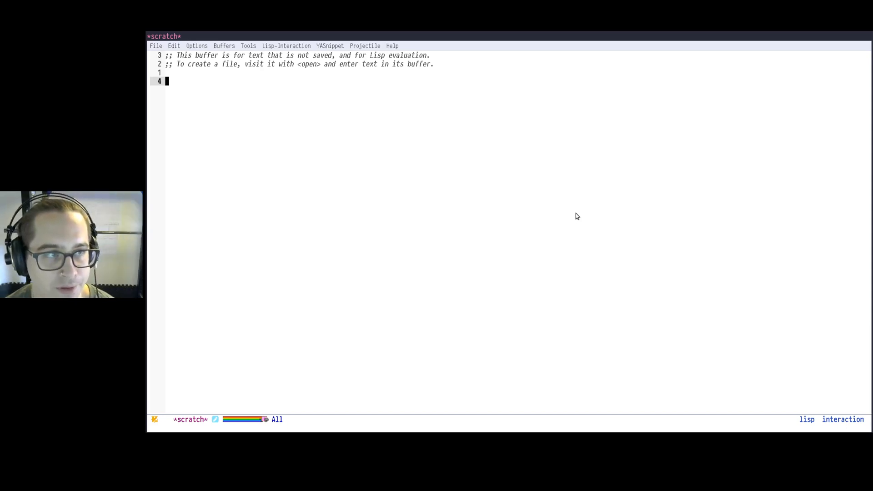
Enter (+ 1 2) in *scratch*, then start nesting a (* form before the 2
type("()")
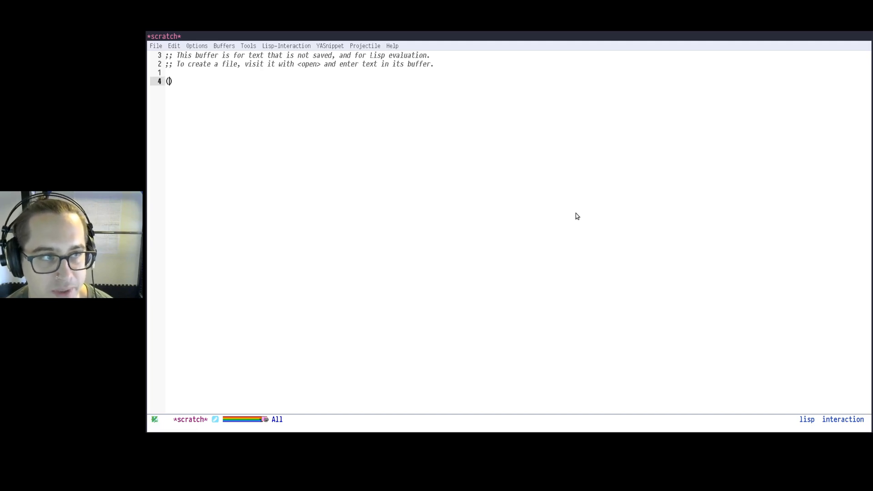
type("+ 1 2")
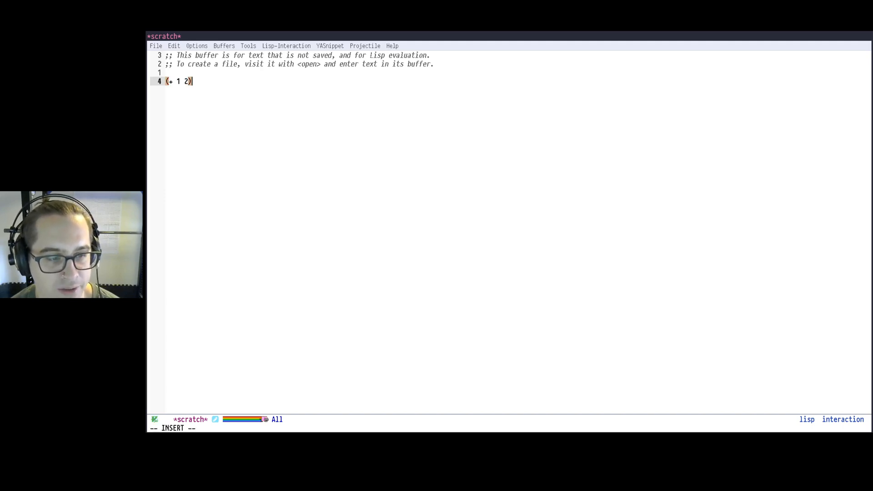
key("C-x C-e")
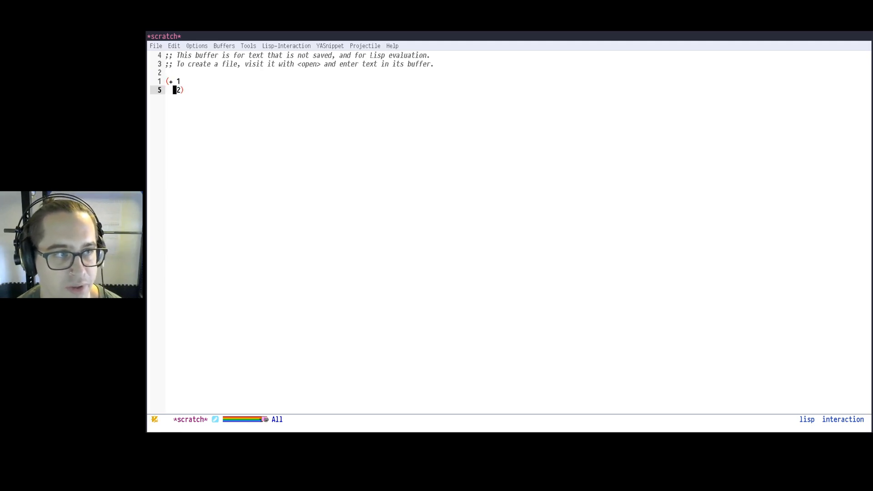
type("(* 3")
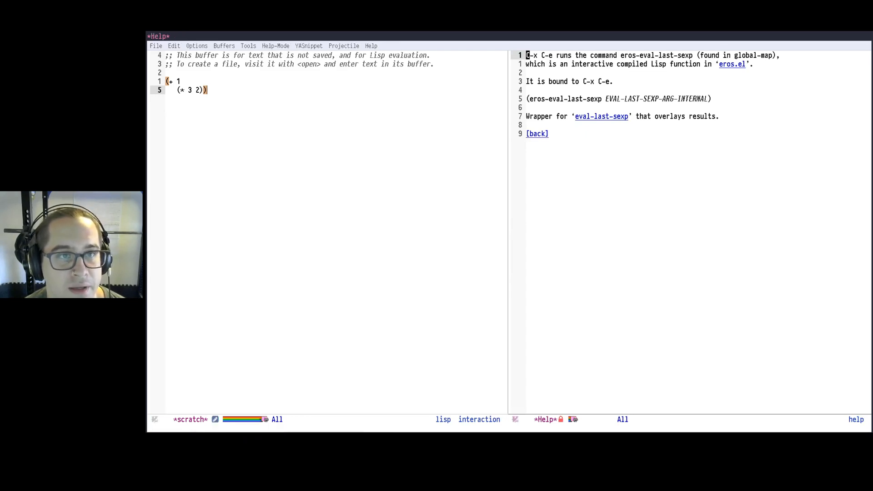
Follow the eros.el link in Help to the eros-eval-last-sexp definition
left_click(731, 65)
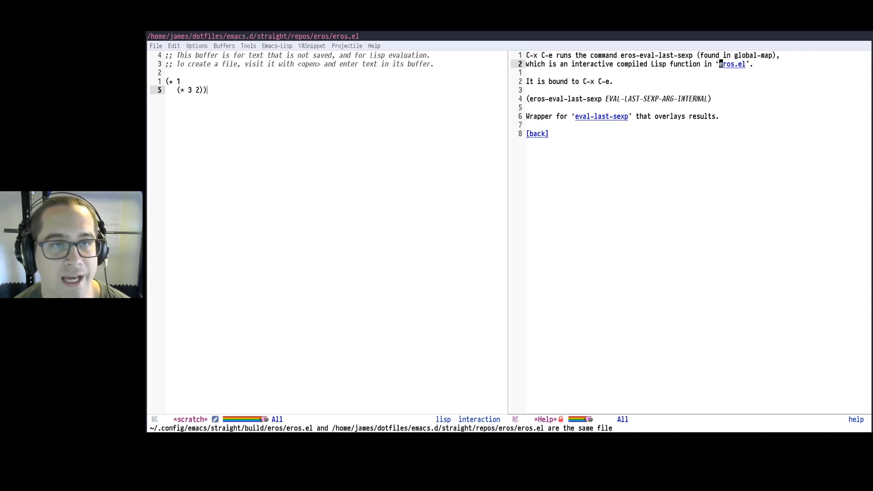
left_click(731, 63)
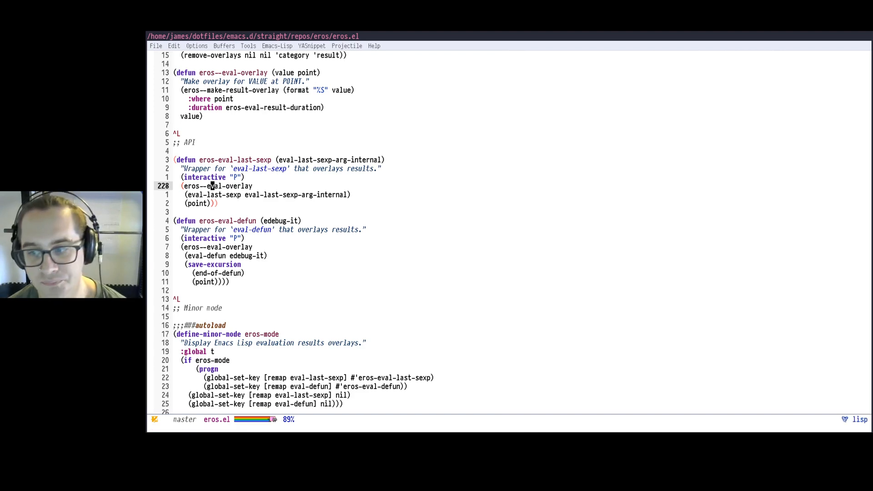
Switch back to the *scratch* buffer with C-x b
key("C-x b")
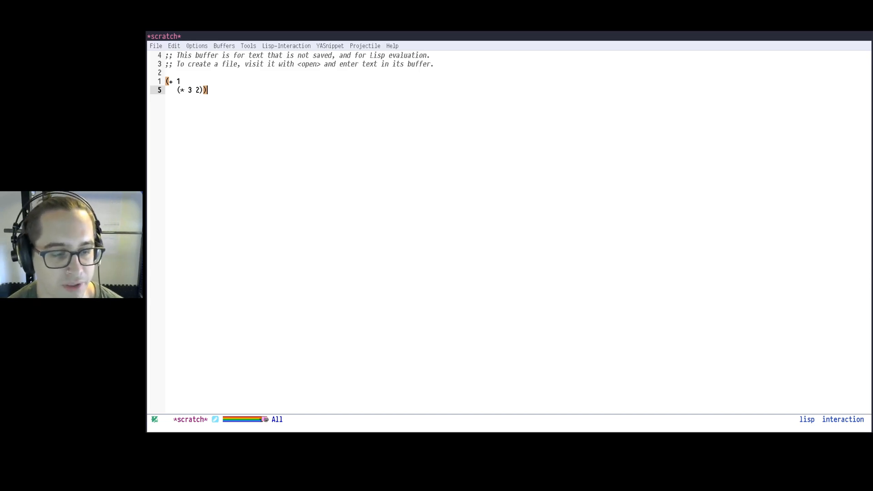
Visit the cogent-elisp.el buffer by filtering the helm buffer list with 'elis'
type("b")
type("cogen")
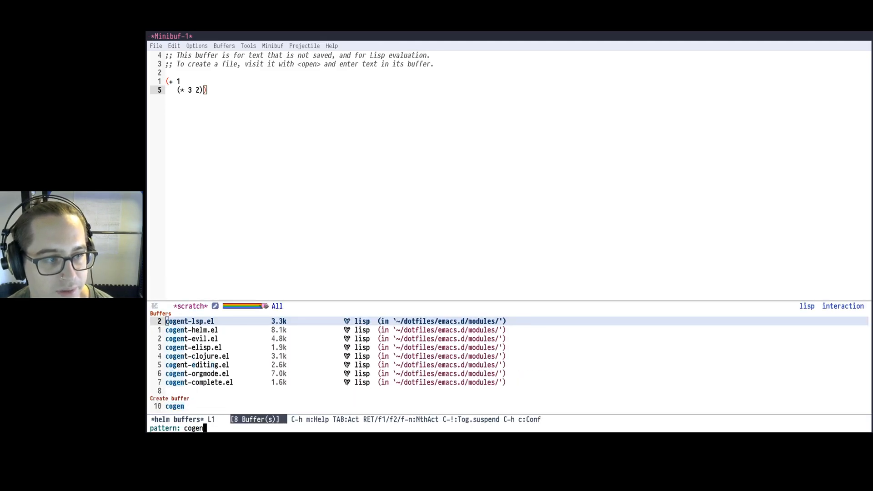
type("elis")
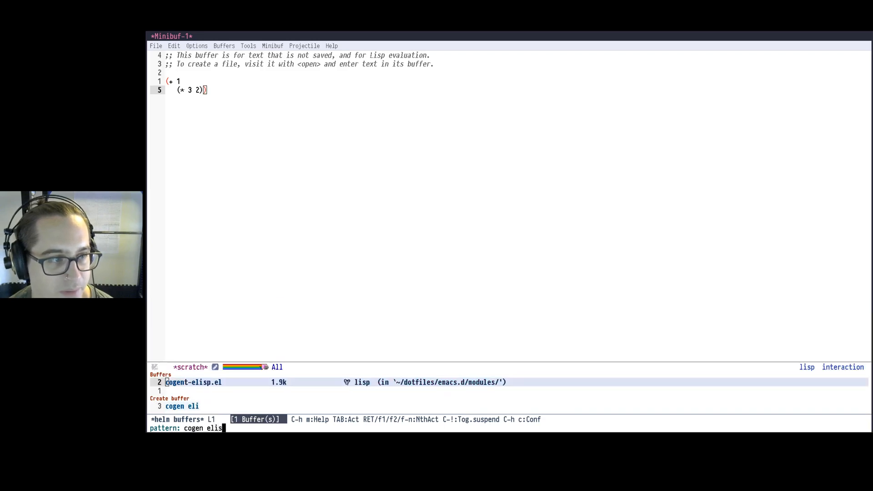
key("return")
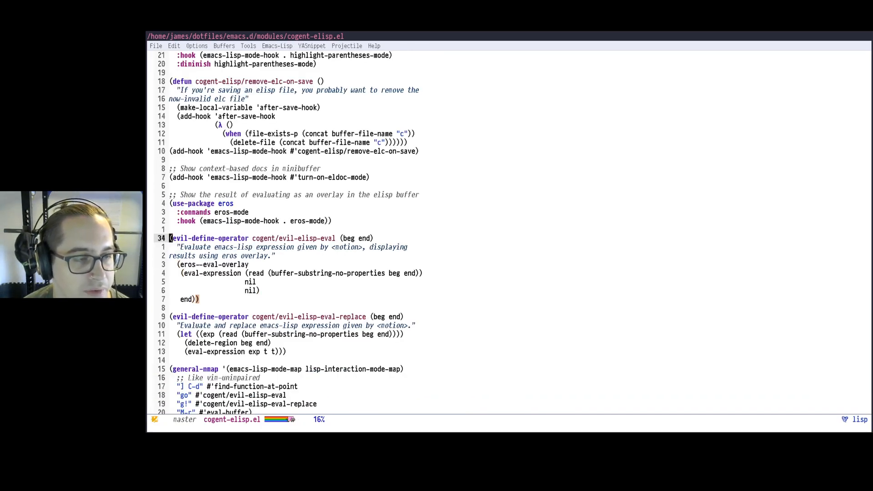
Mark a region in cogent-elisp.el, then return to *scratch* showing the result 7
key("v")
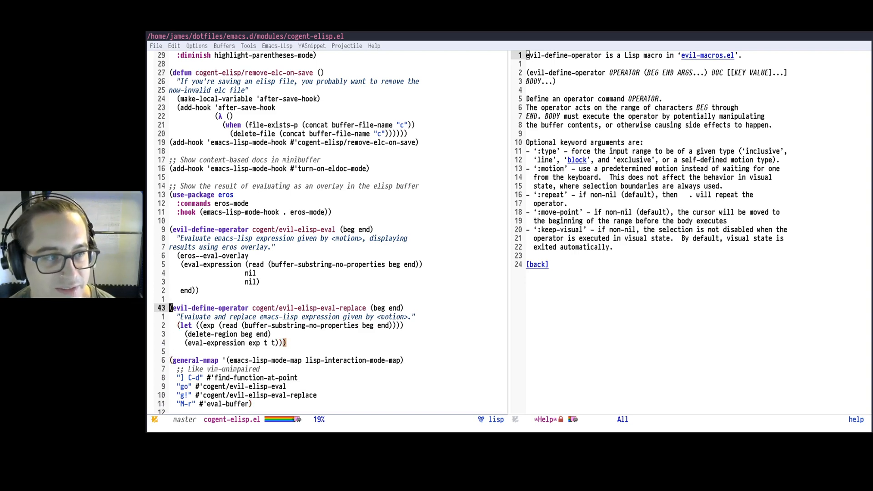
key("C-x b")
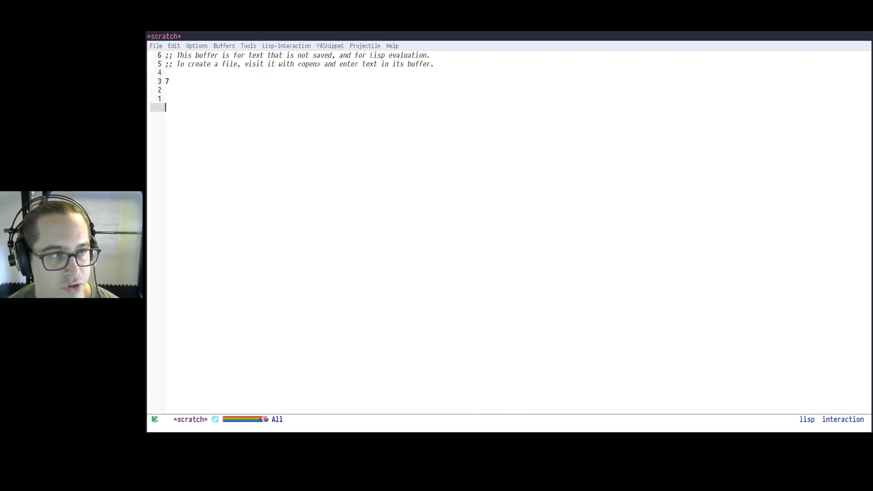
Type foo-bar-baz and test the cr-, cr_ and crc case-conversion operators on it
type("aoeu b")
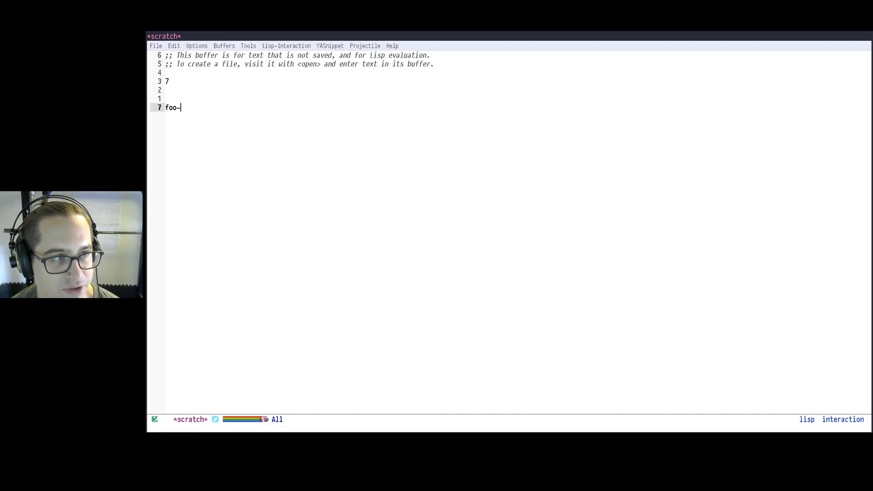
type("ba-")
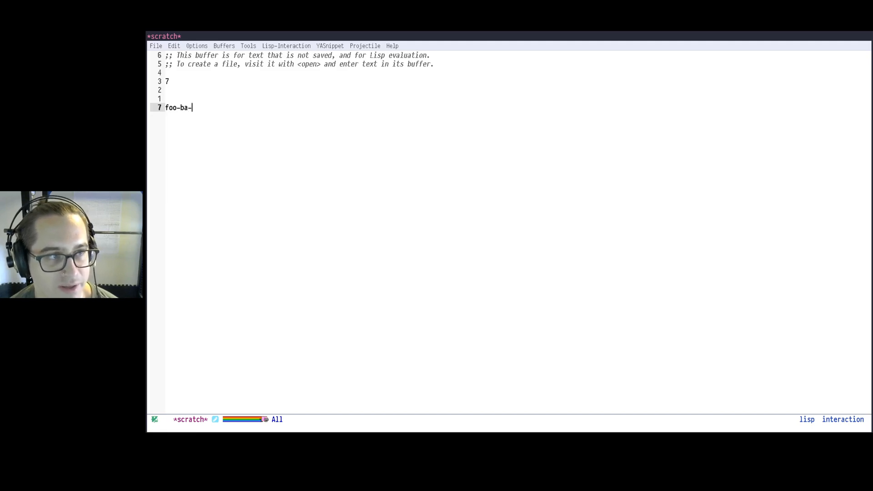
type("r-baz")
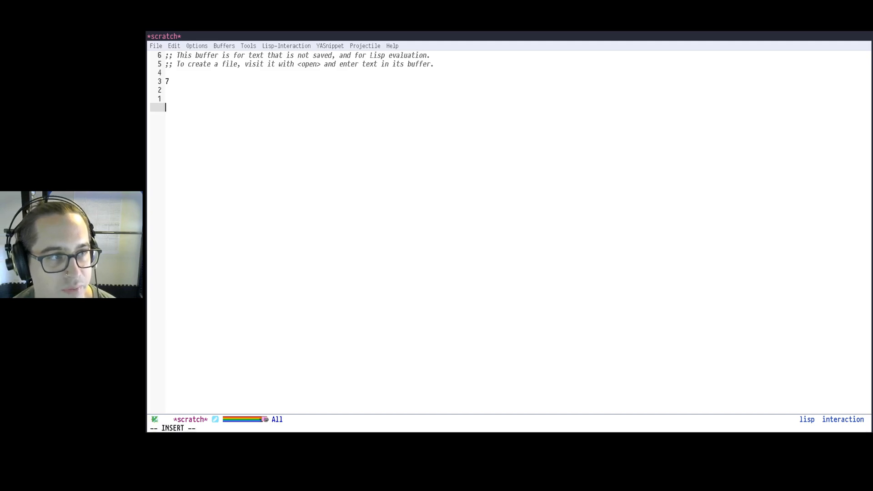
type("foo_bar_baz")
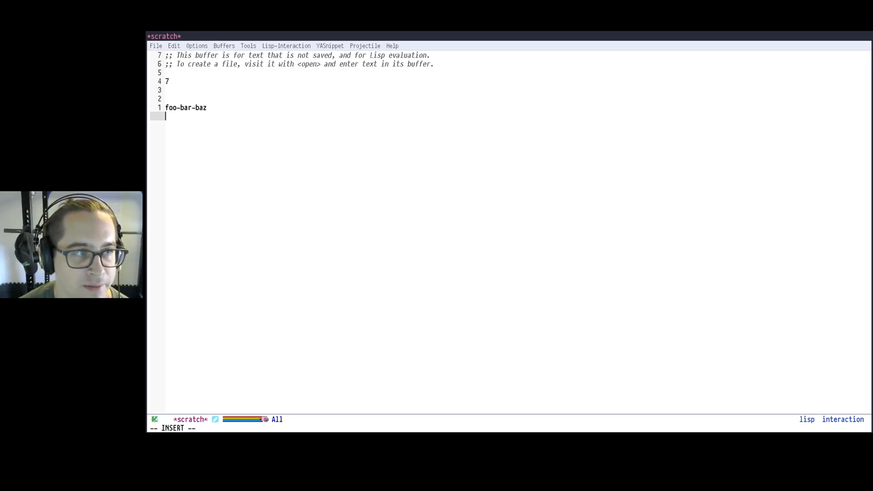
type("cr")
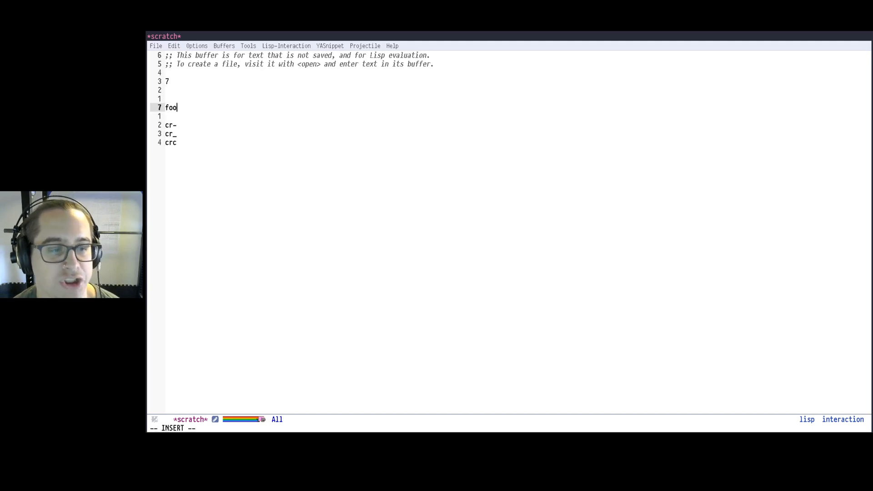
type("-bar-baz")
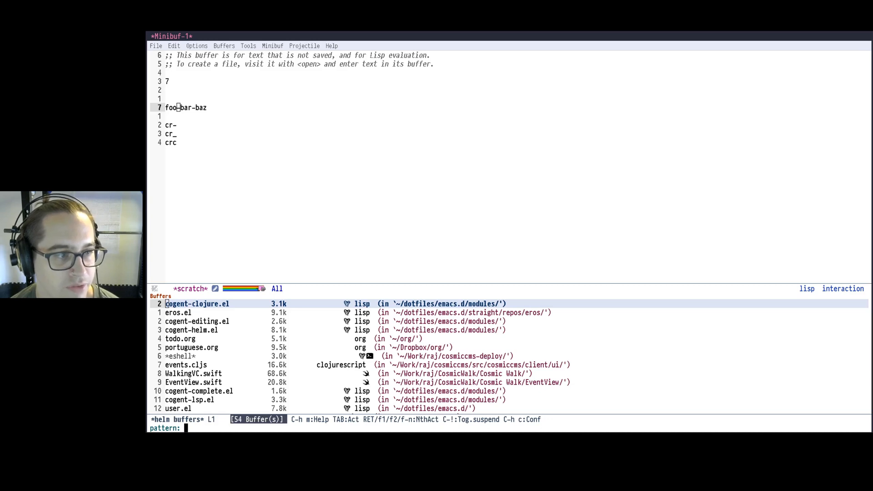
Pick cogent-evil.el from the buffer list by typing 'cog'
type("cog")
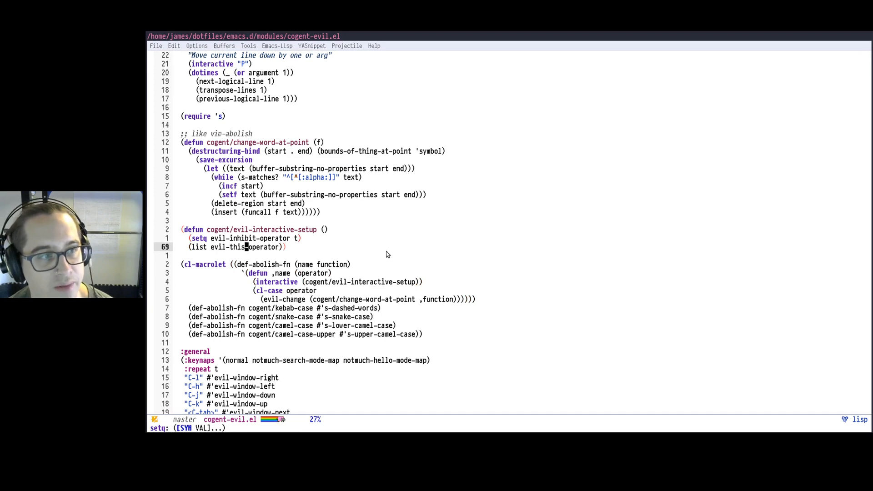
Scroll cogent-evil.el down to the cr-, cr_, crc and crC operator bindings
key("v")
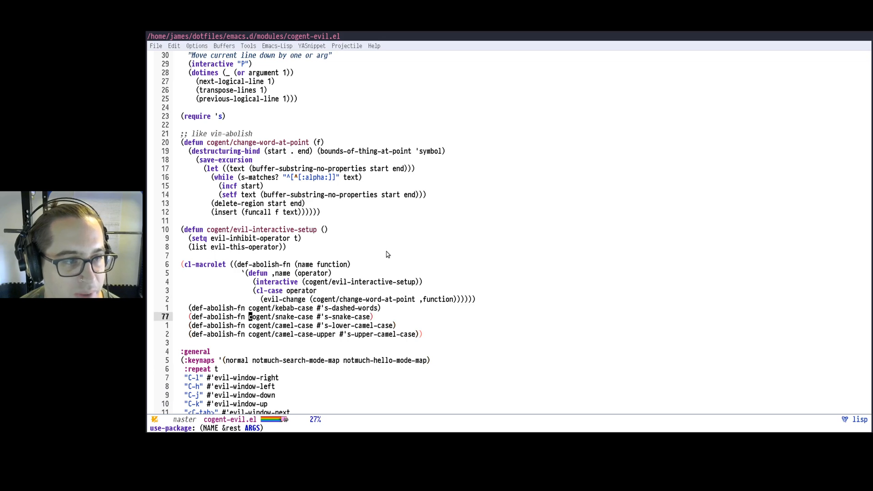
scroll("down", 3)
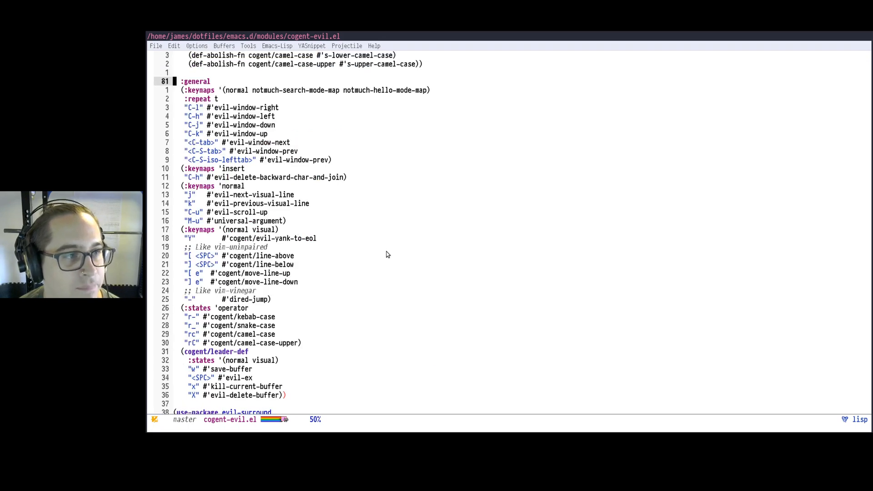